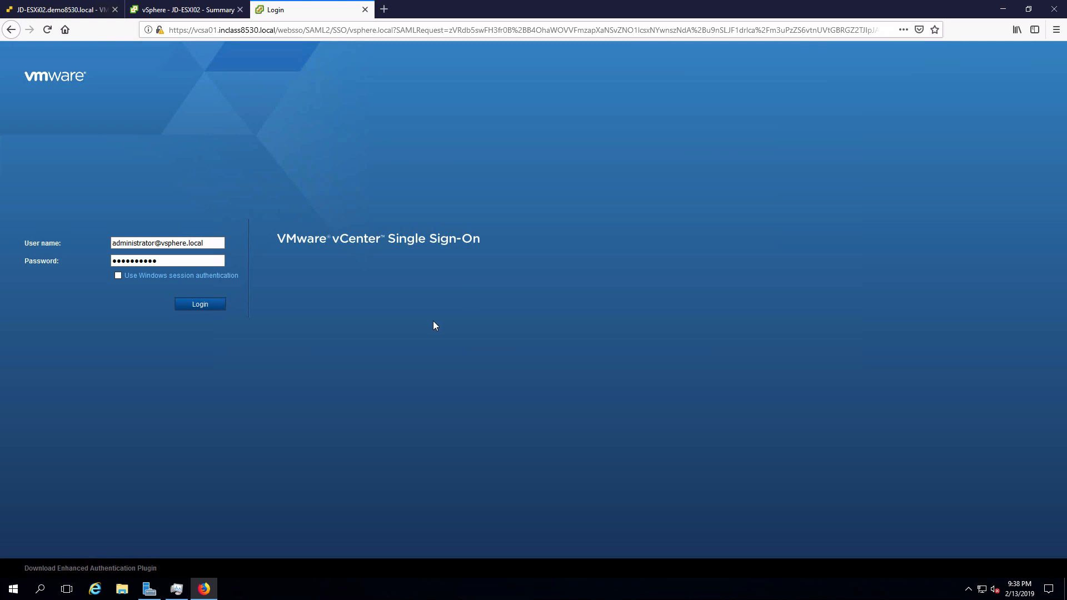
pyautogui.moveTo(327, 329)
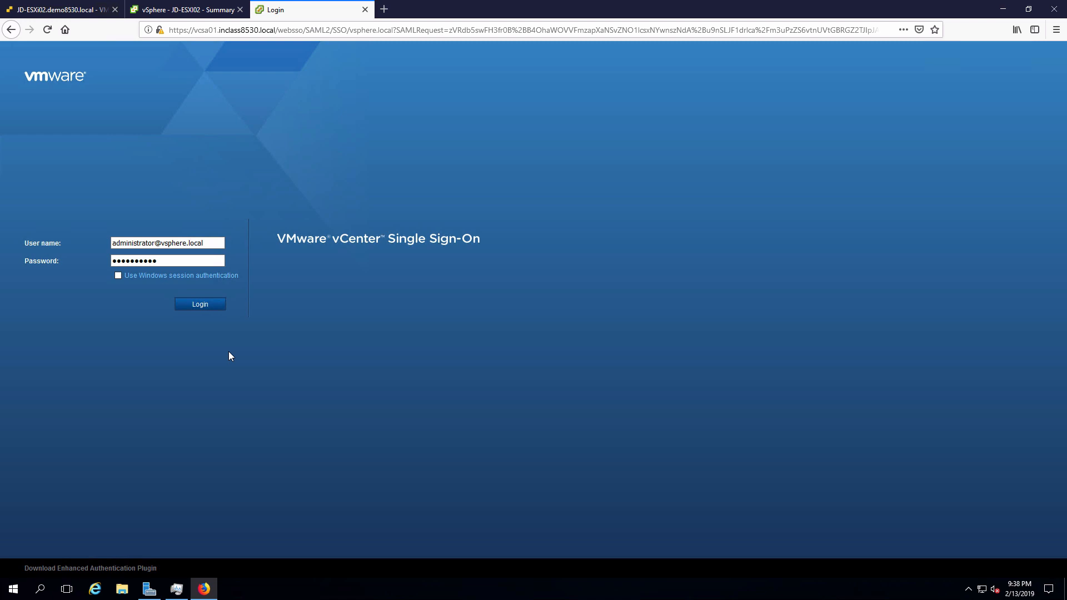
# - Log in through vCenter Single Sign-On and select vcsa01.inclass8530.local in Hosts and Clusters
pyautogui.click(200, 305)
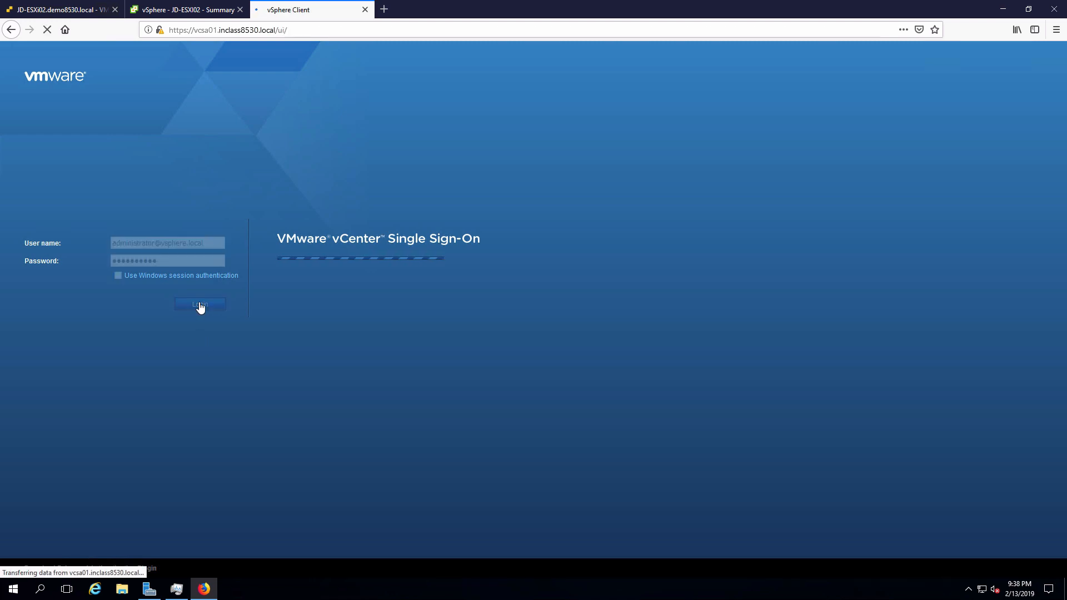
pyautogui.click(199, 304)
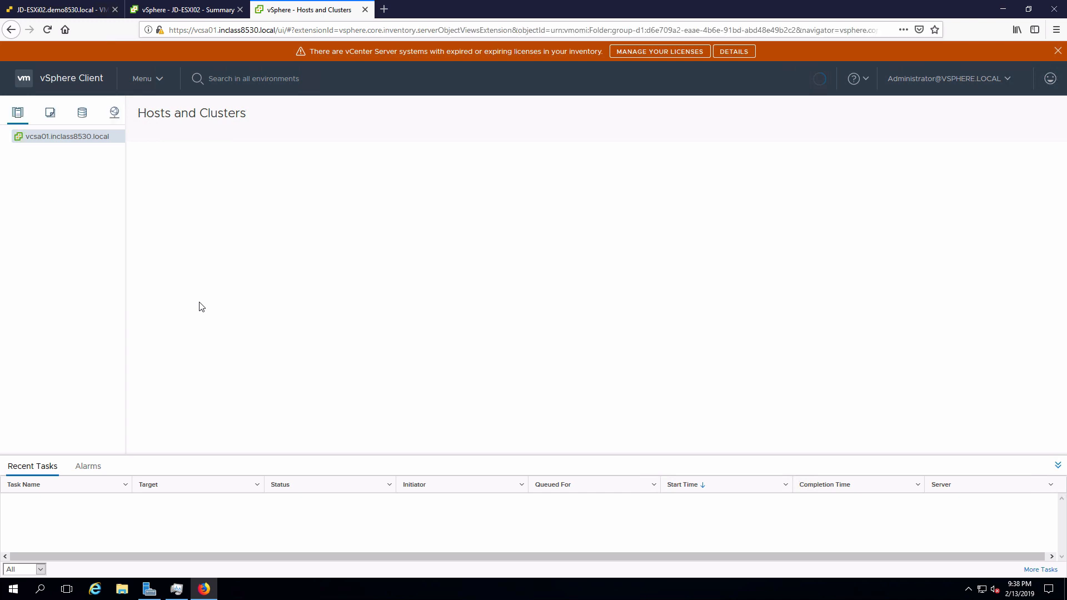
pyautogui.click(65, 136)
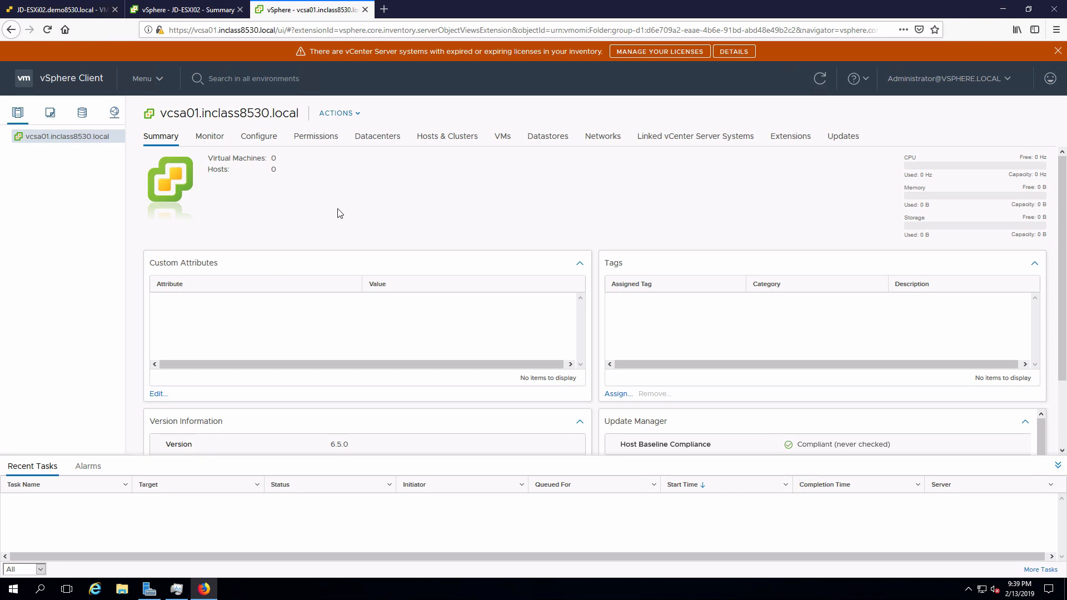
pyautogui.moveTo(268, 232)
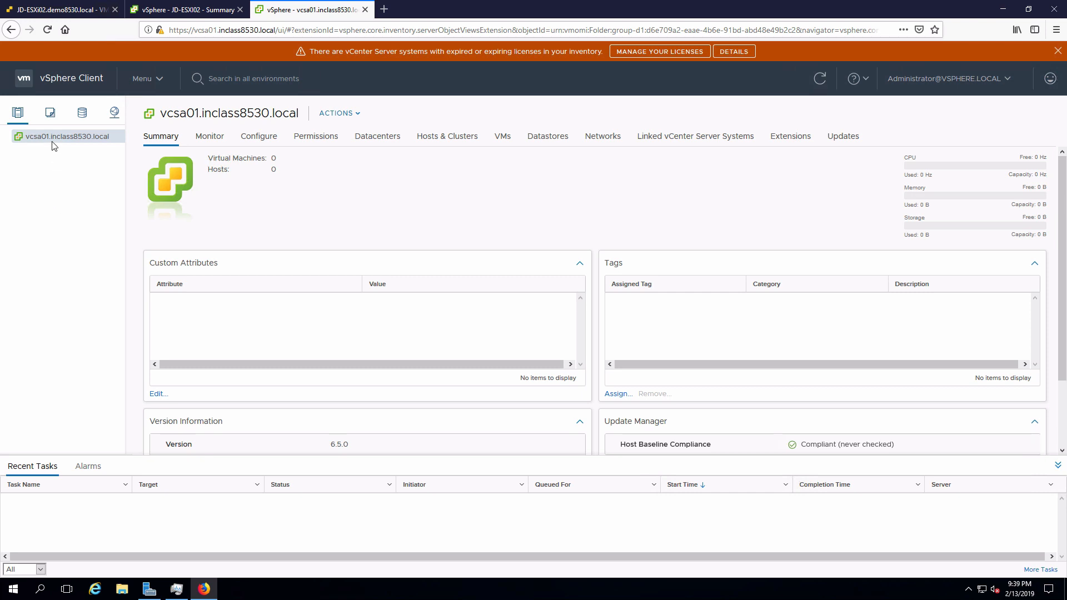
# - Create a new datacenter named INFO8530DC under vcsa01.inclass8530.local
pyautogui.rightClick(66, 136)
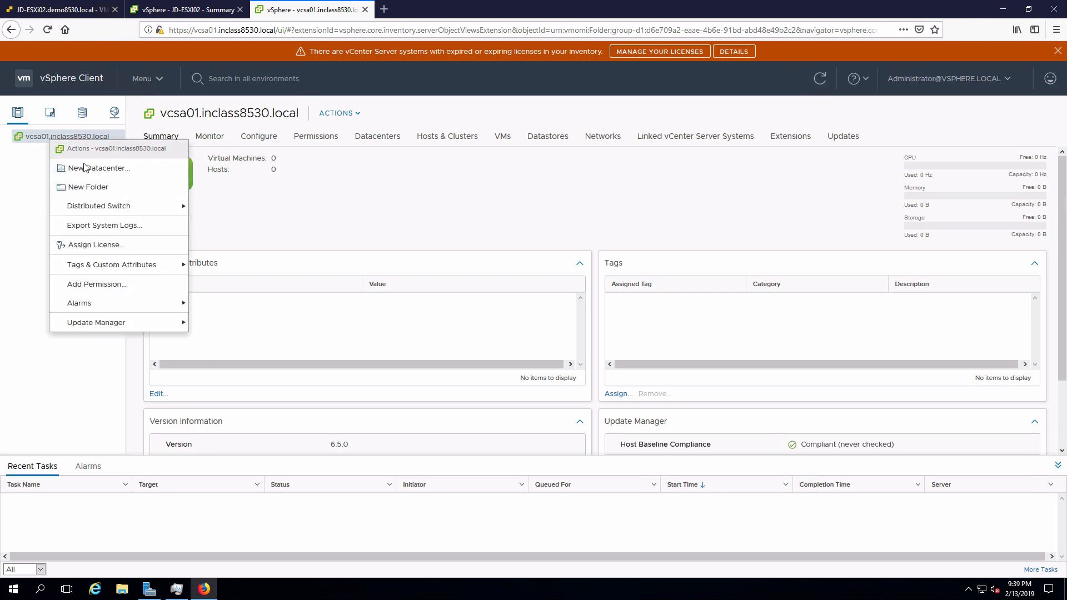
pyautogui.click(81, 168)
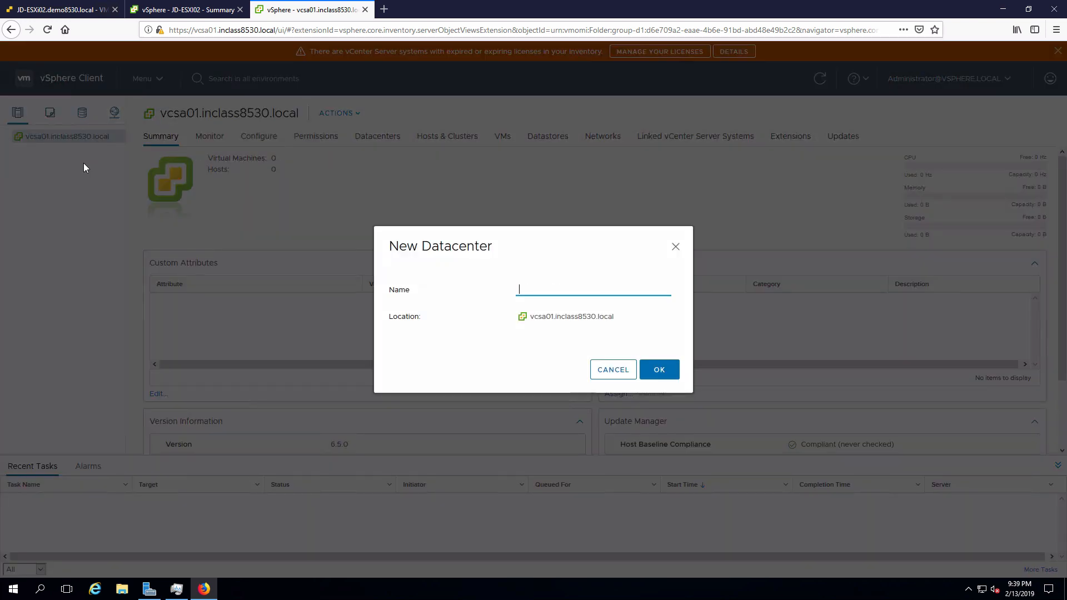
pyautogui.write('INFO8530DC')
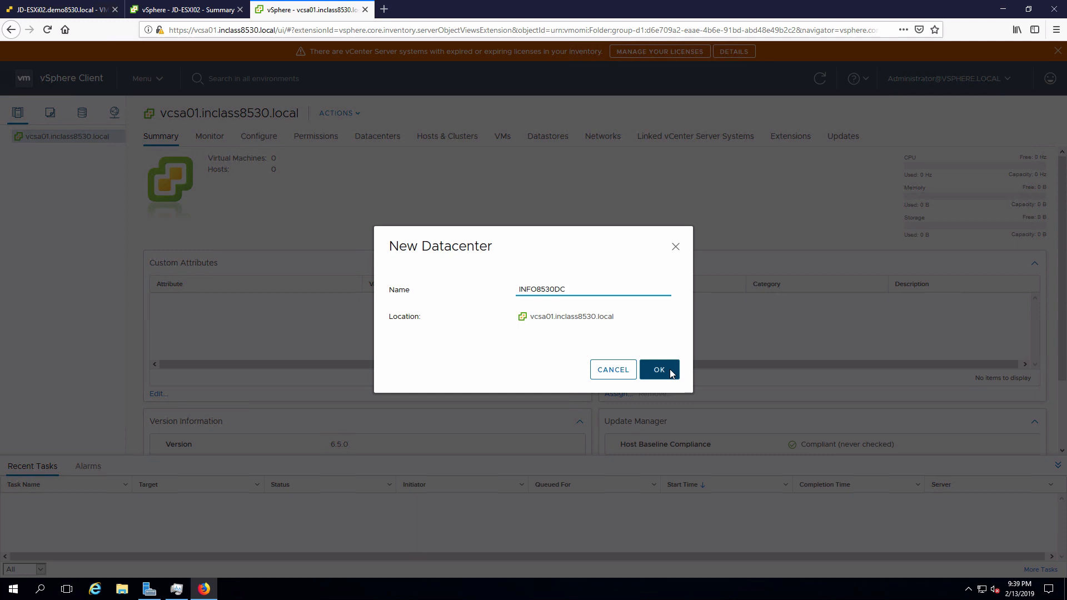
pyautogui.click(658, 369)
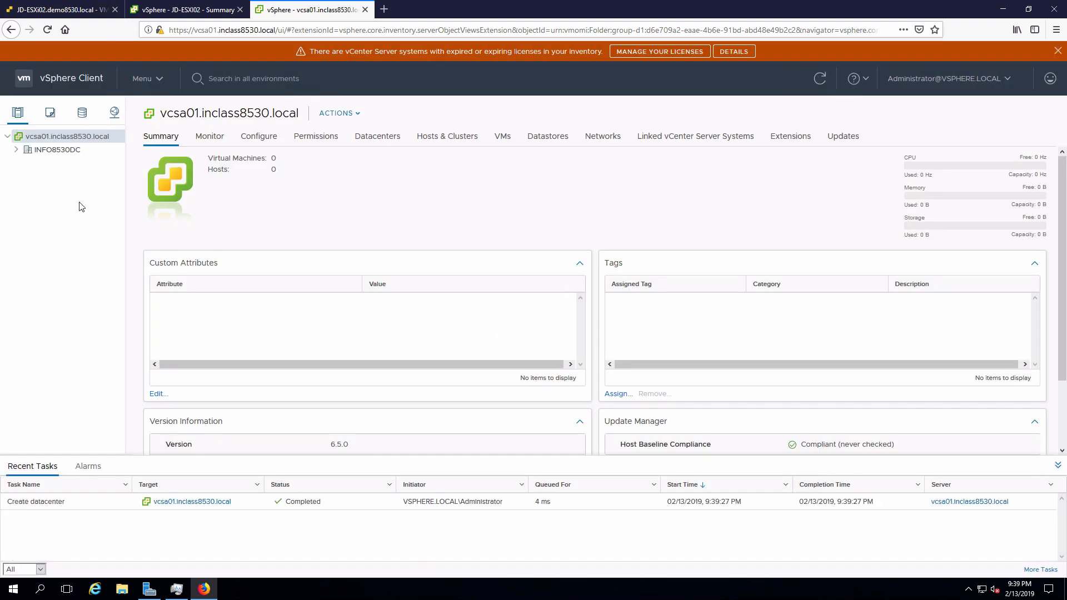
pyautogui.moveTo(77, 206)
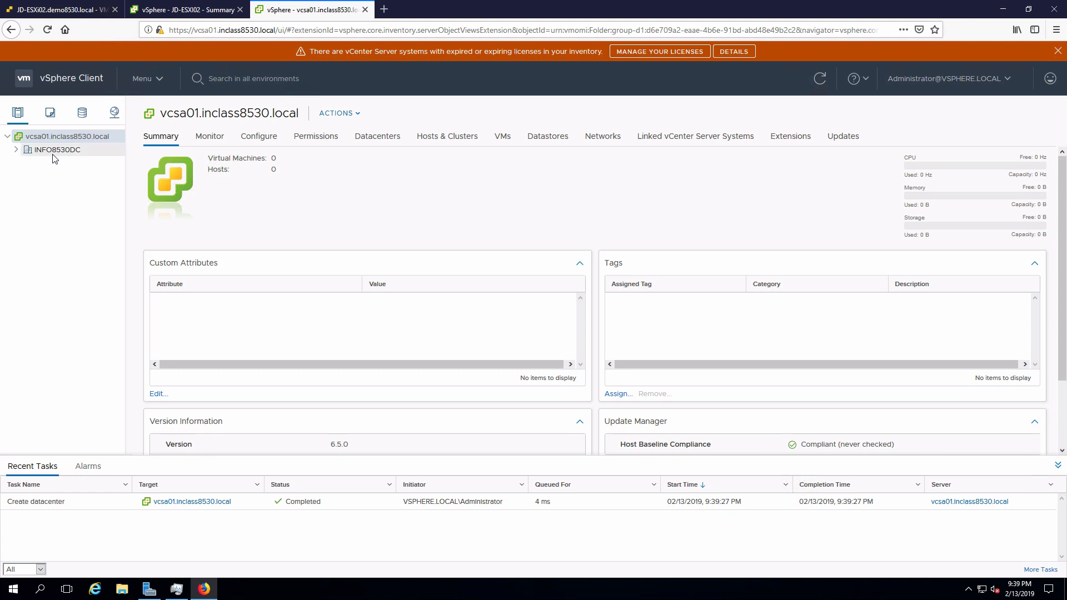
# - Start the Add Host wizard on INFO8530DC with host address 10.174.46.191
pyautogui.rightClick(55, 149)
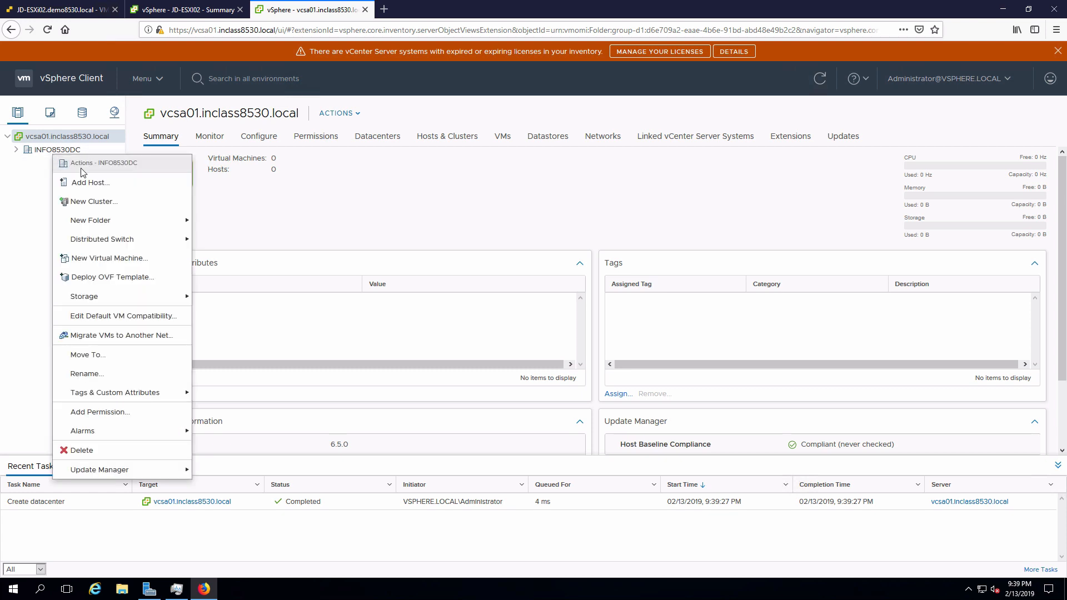
pyautogui.click(88, 182)
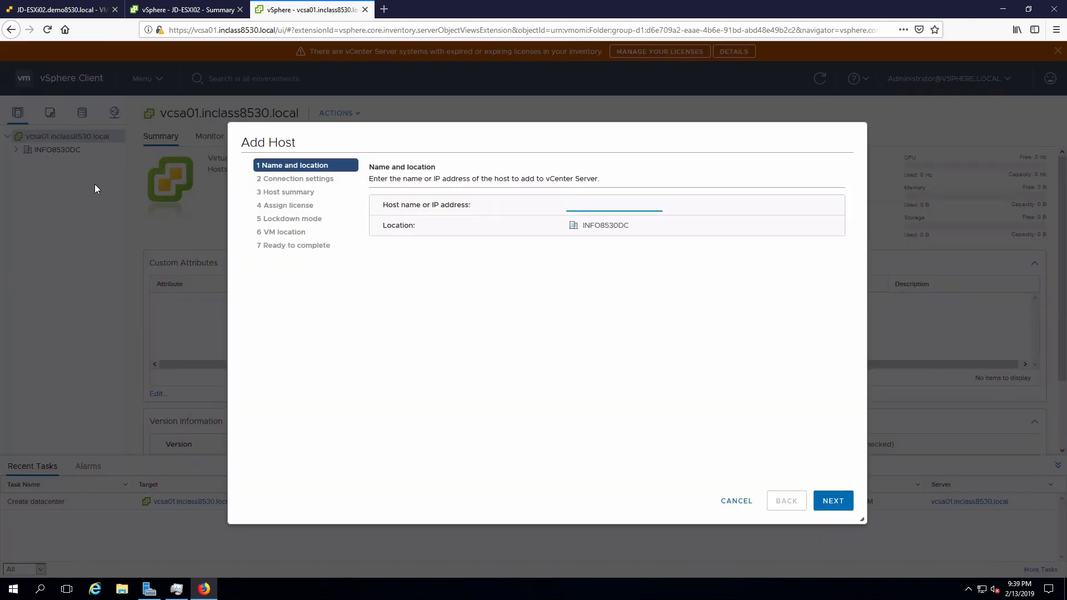
pyautogui.click(613, 204)
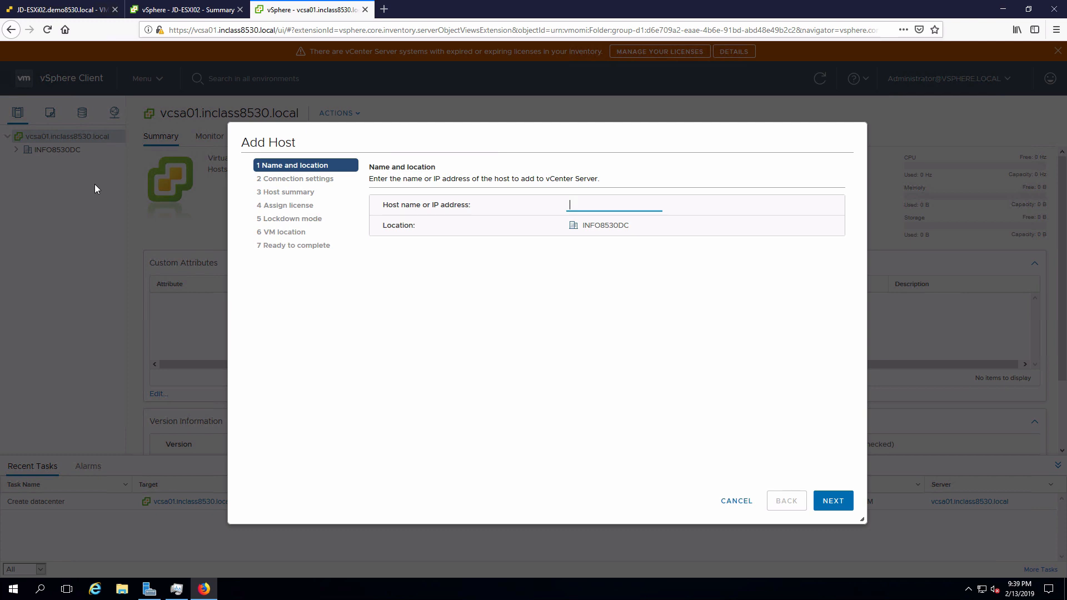
pyautogui.write('10.174.46.191')
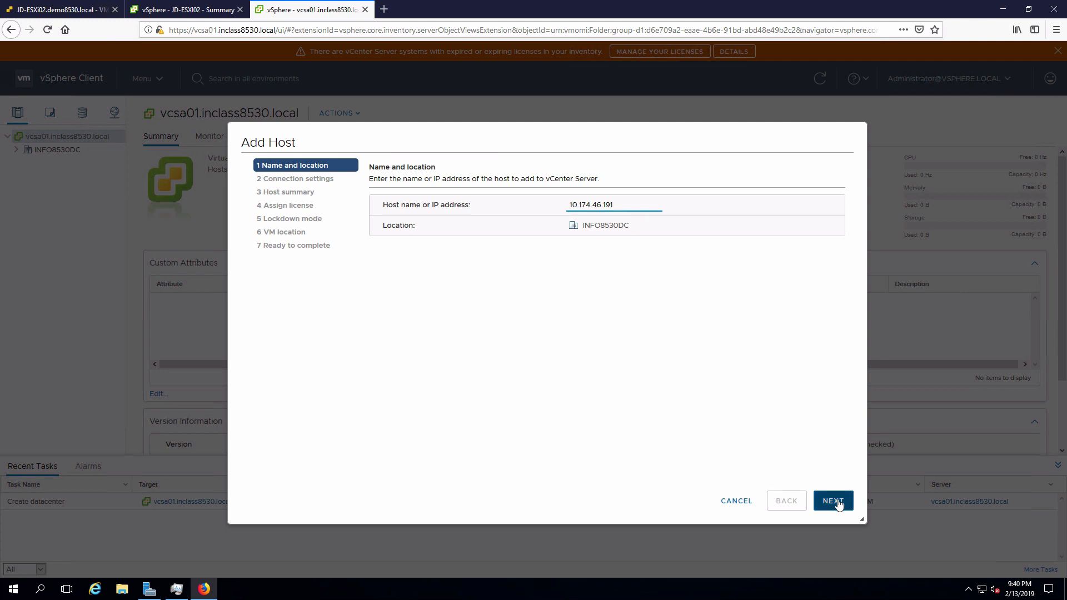
pyautogui.click(833, 501)
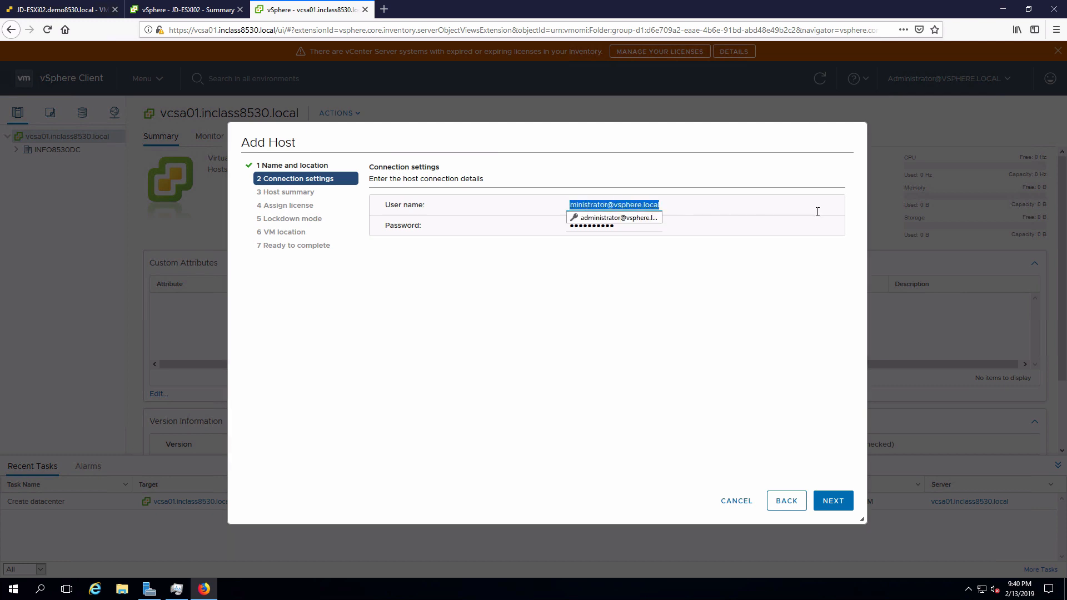
# - Connect as root and accept the host's unverified certificate to reach its summary
pyautogui.write('root')
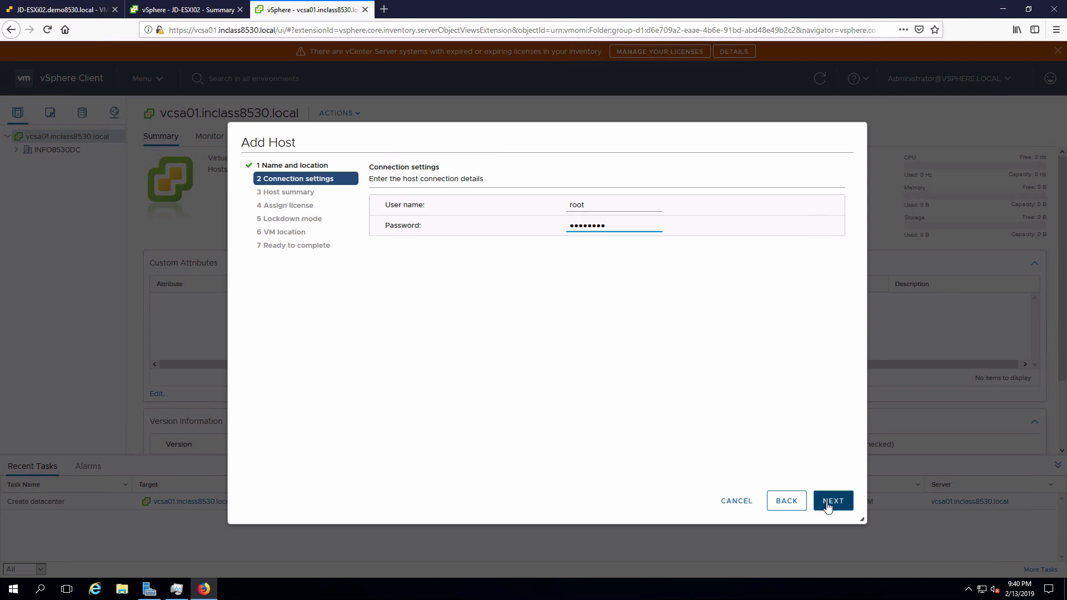
pyautogui.click(833, 500)
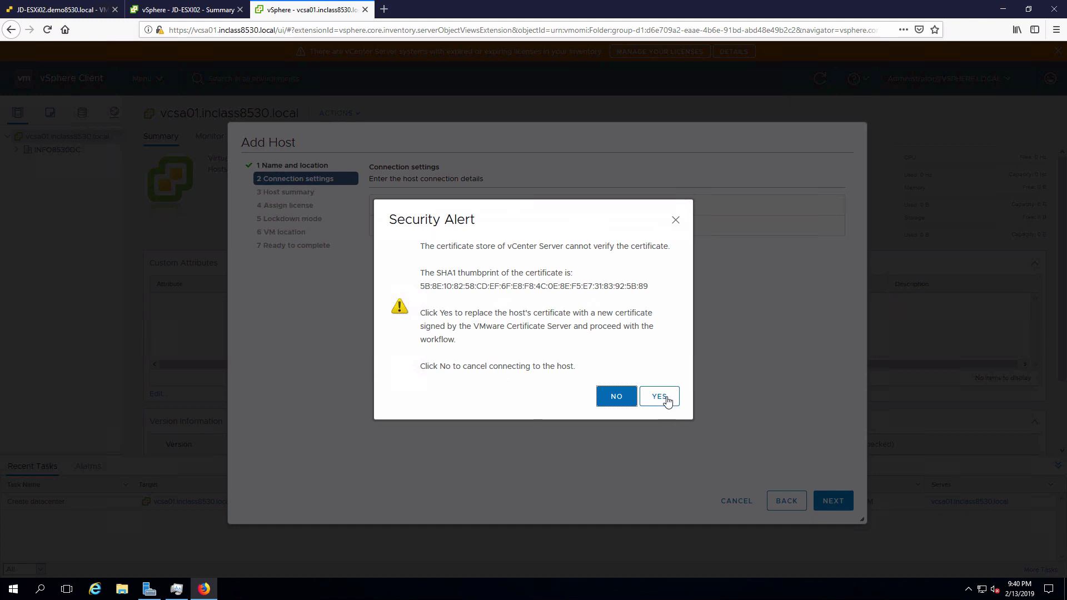
pyautogui.click(658, 396)
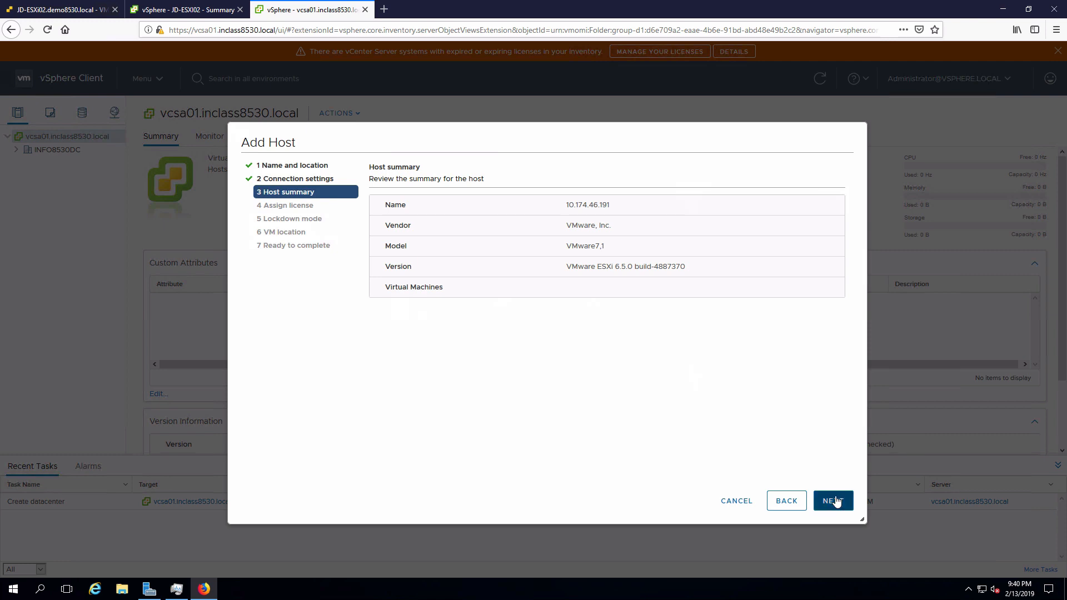
# - Keep the evaluation license and reach Lockdown mode with Disabled selected
pyautogui.click(832, 501)
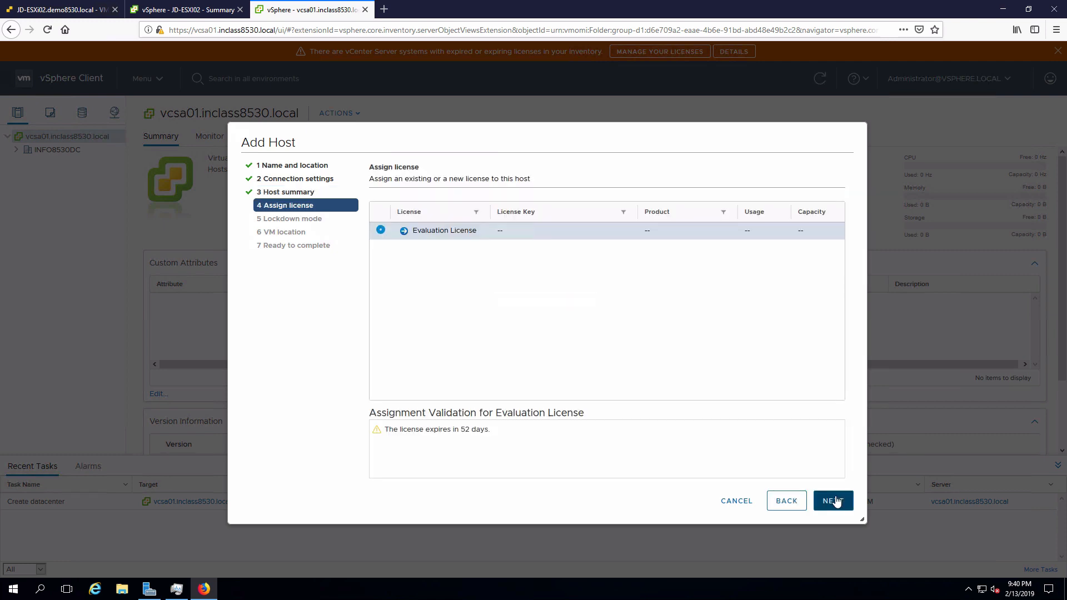
pyautogui.moveTo(837, 489)
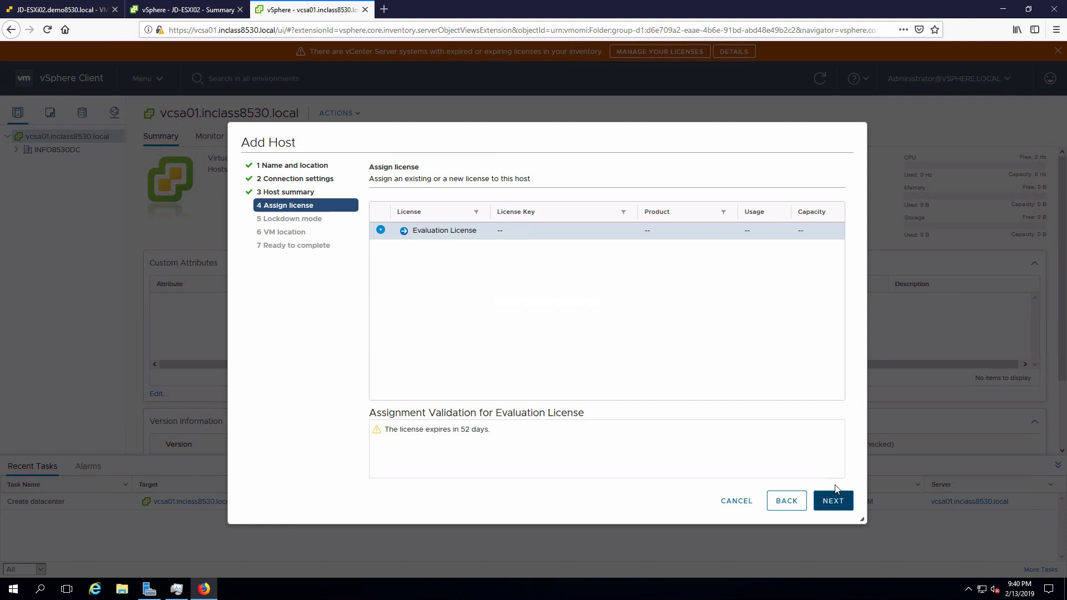
pyautogui.click(832, 501)
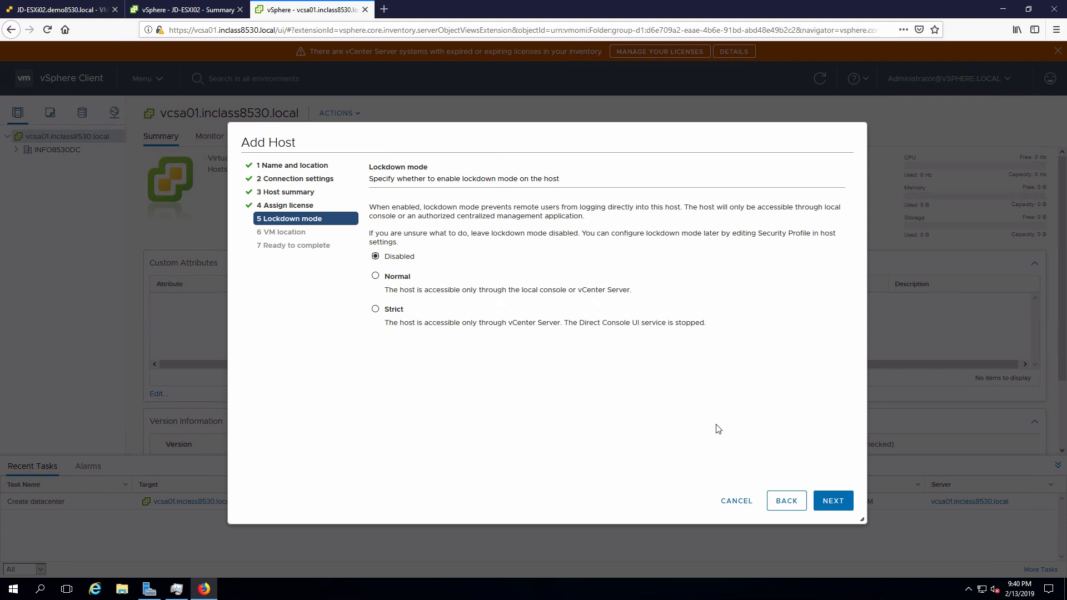
pyautogui.moveTo(425, 257)
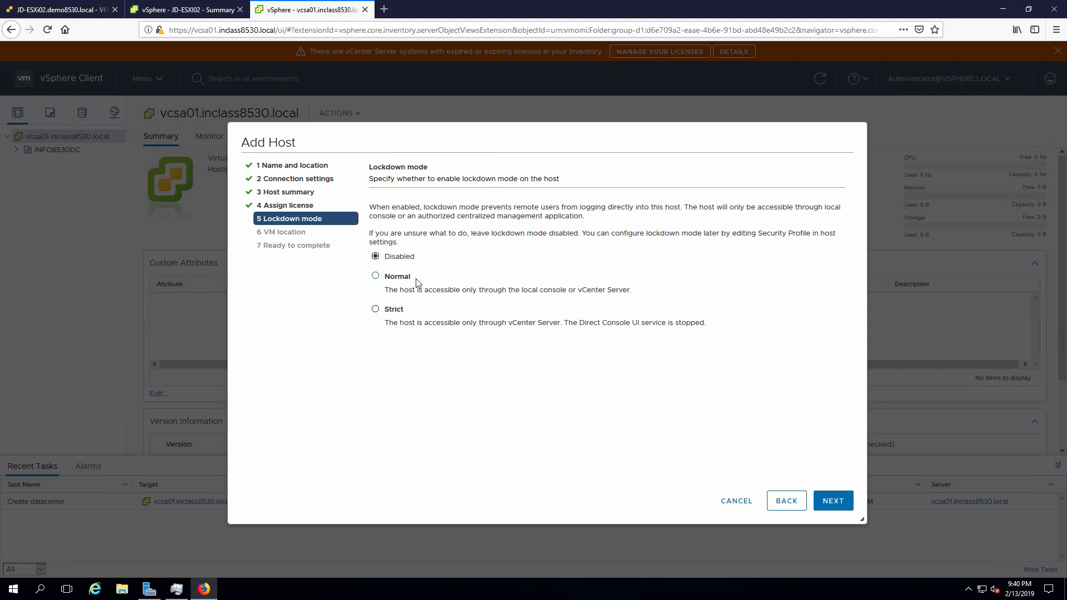
pyautogui.moveTo(423, 301)
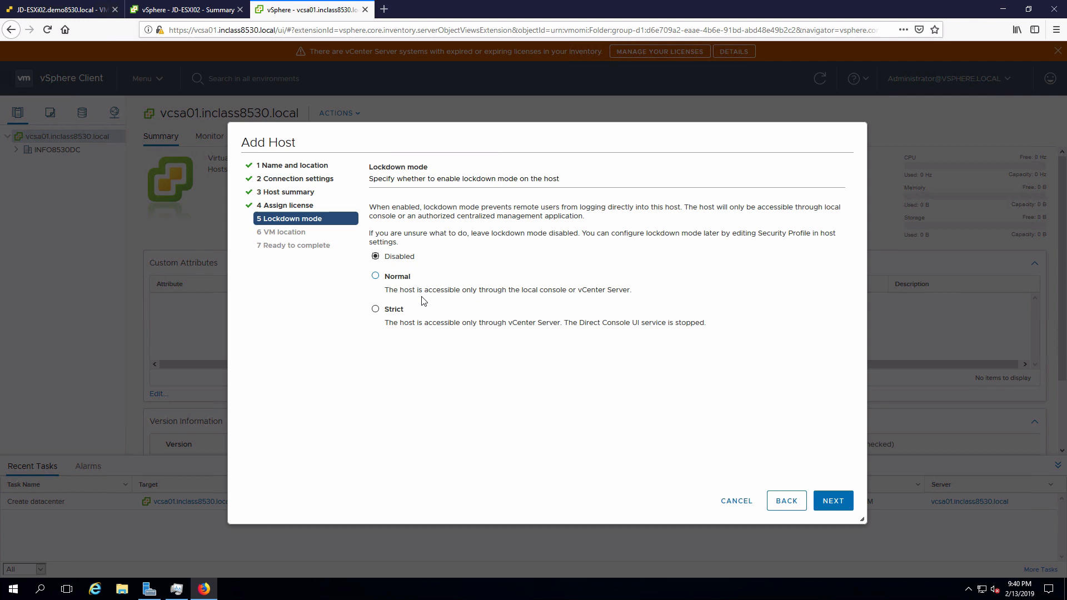
pyautogui.moveTo(606, 298)
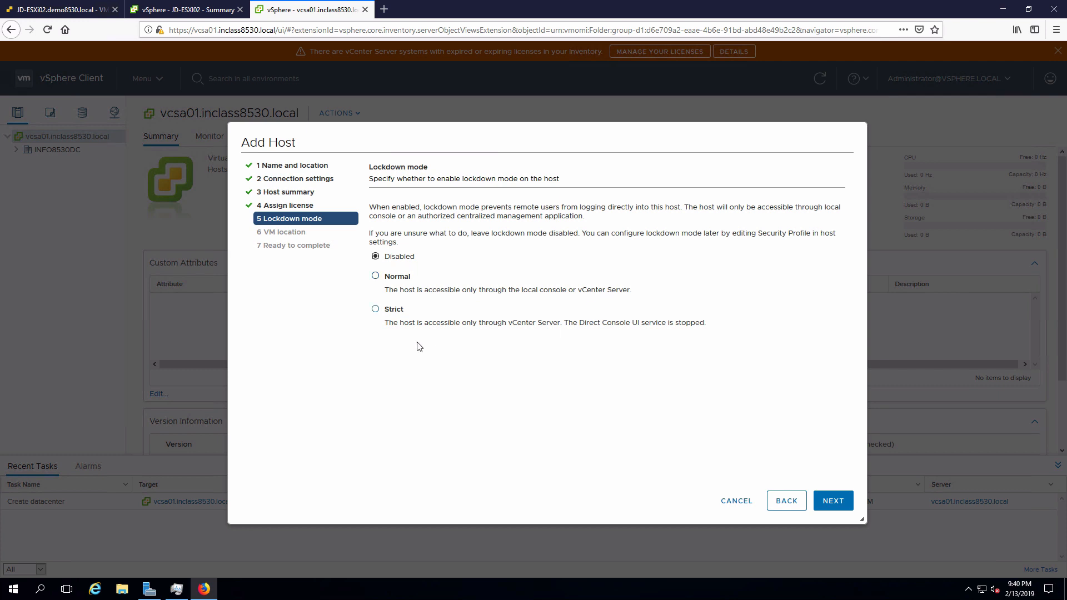
pyautogui.moveTo(414, 335)
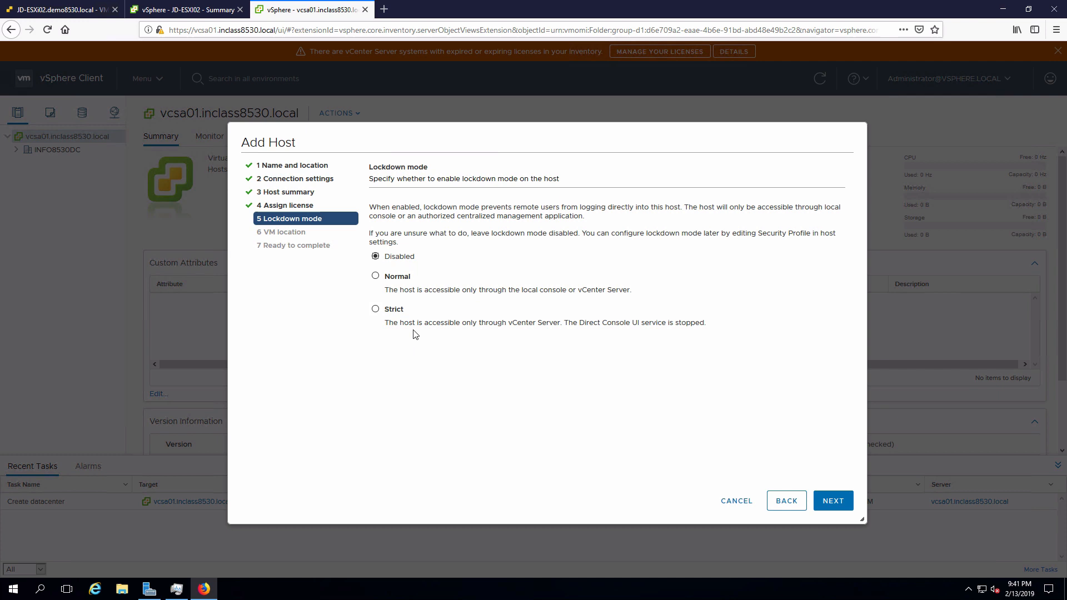
pyautogui.moveTo(969, 477)
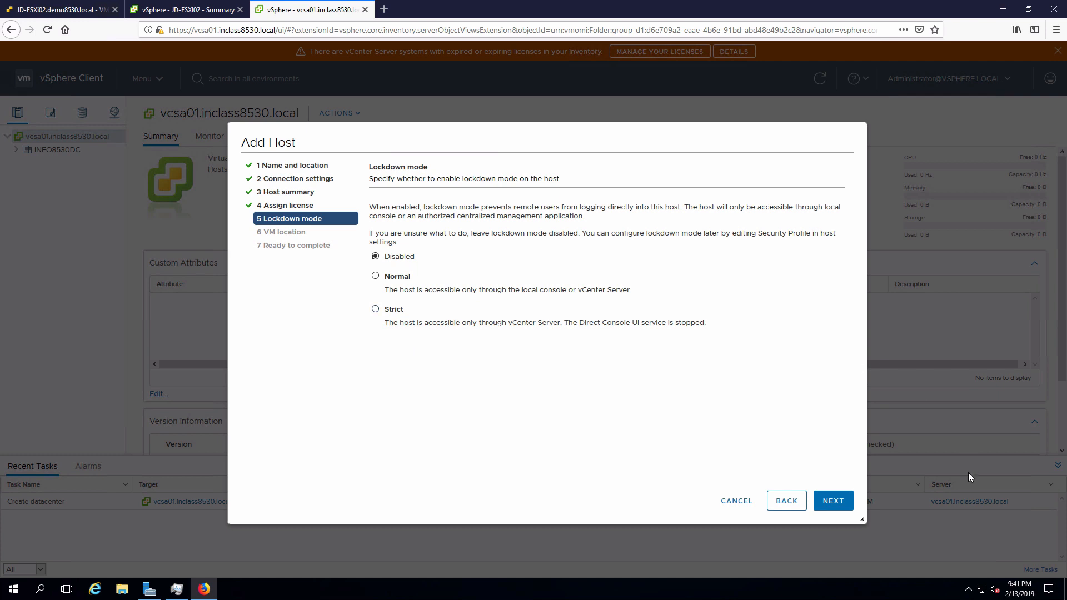
# - Accept the lockdown and VM location defaults and finish adding host 10.174.46.191
pyautogui.click(832, 502)
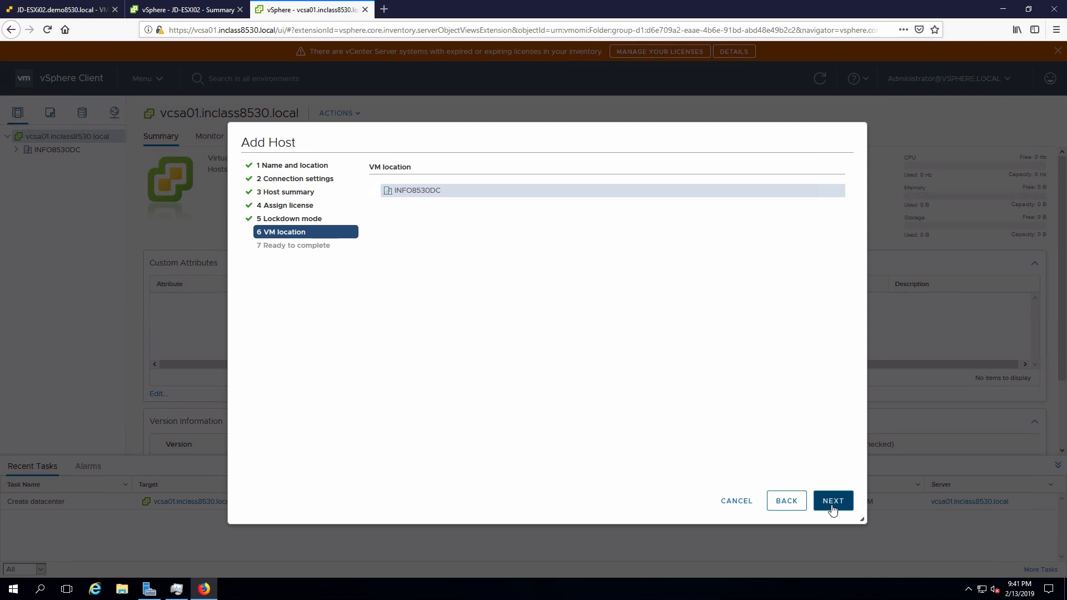
pyautogui.click(833, 500)
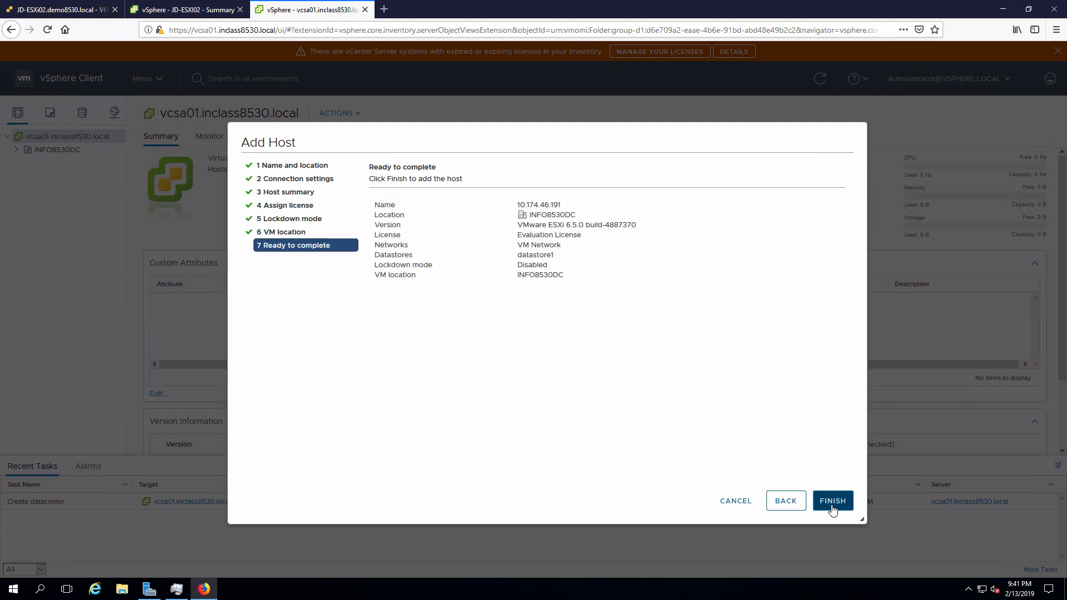
pyautogui.click(833, 502)
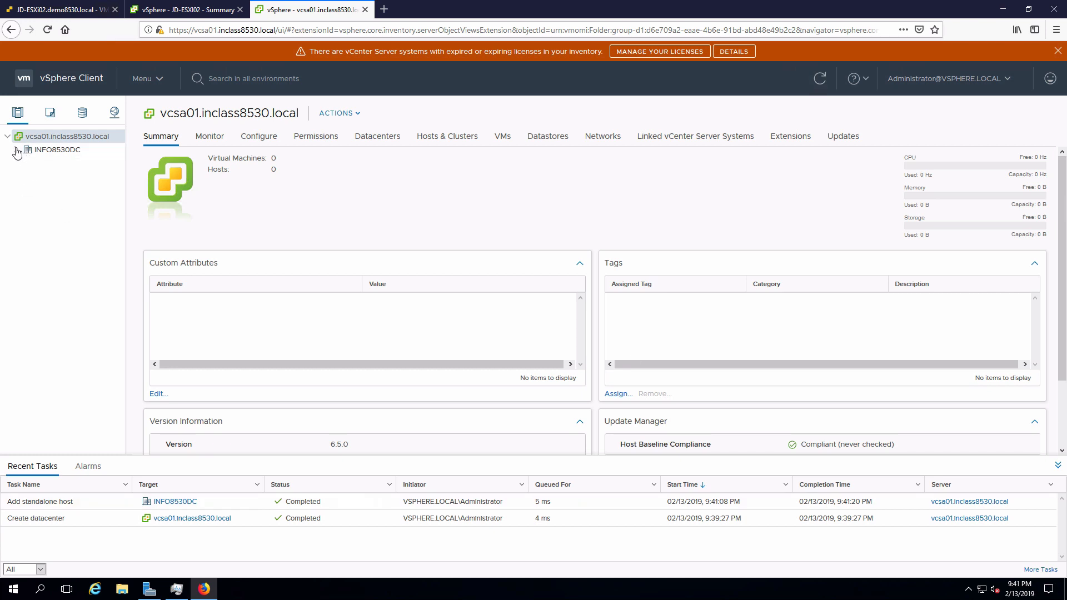
# - Select host 10.174.46.191 under INFO8530DC and show its Configure storage adapters
pyautogui.click(14, 151)
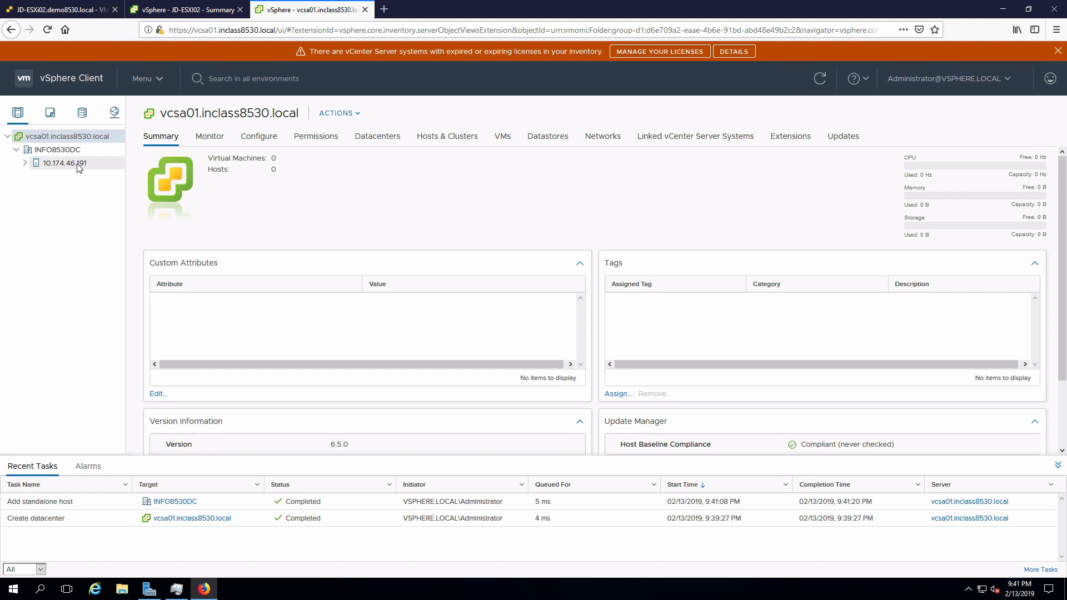
pyautogui.click(64, 162)
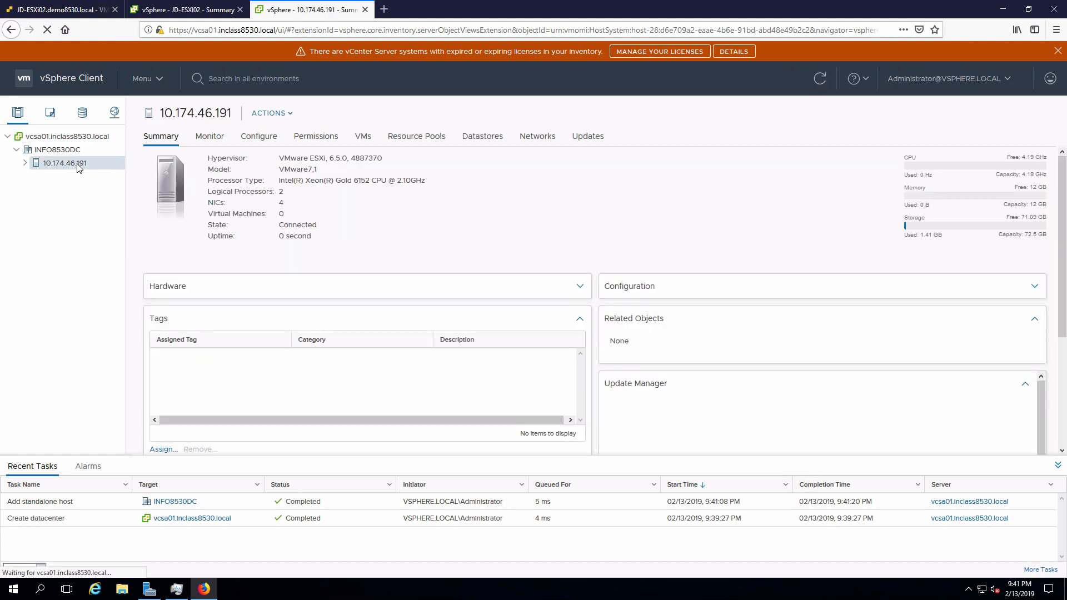
pyautogui.click(259, 136)
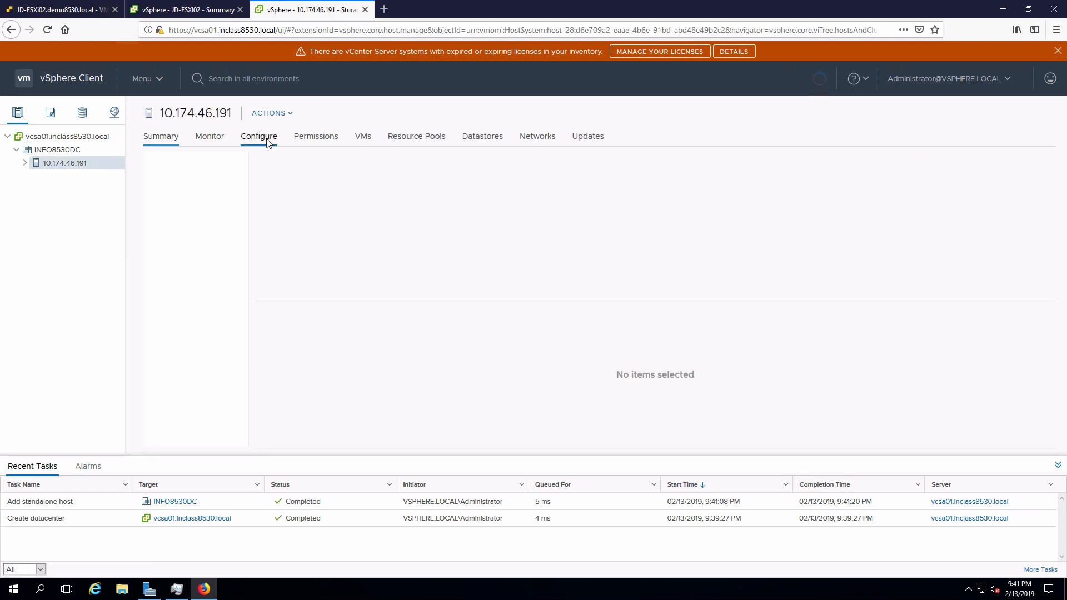
pyautogui.click(259, 136)
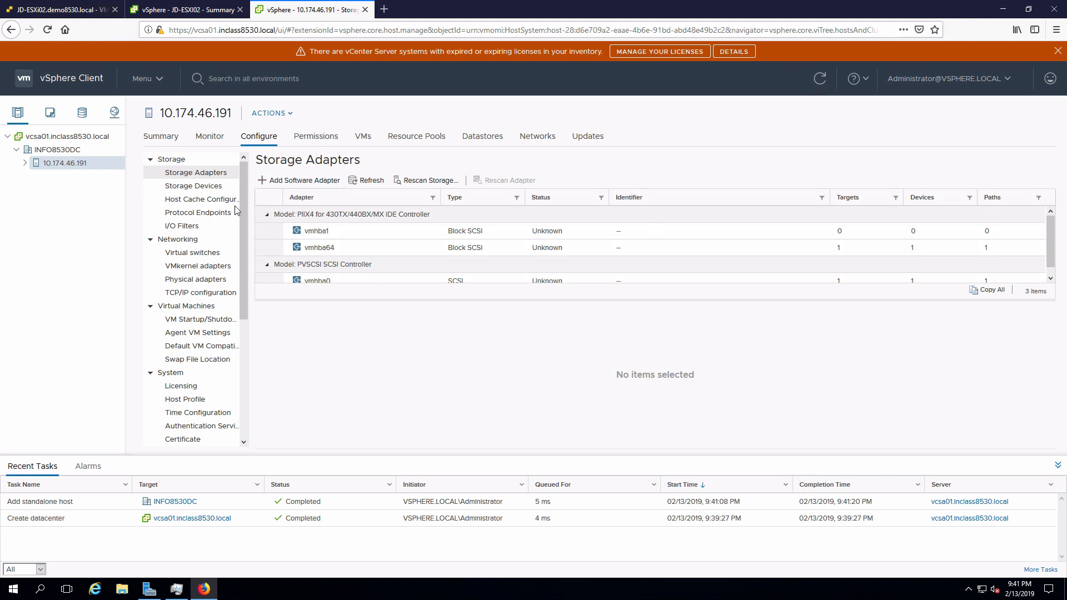
# - Collapse the Storage, Networking and Virtual Machines groups in the Configure tree
pyautogui.click(150, 159)
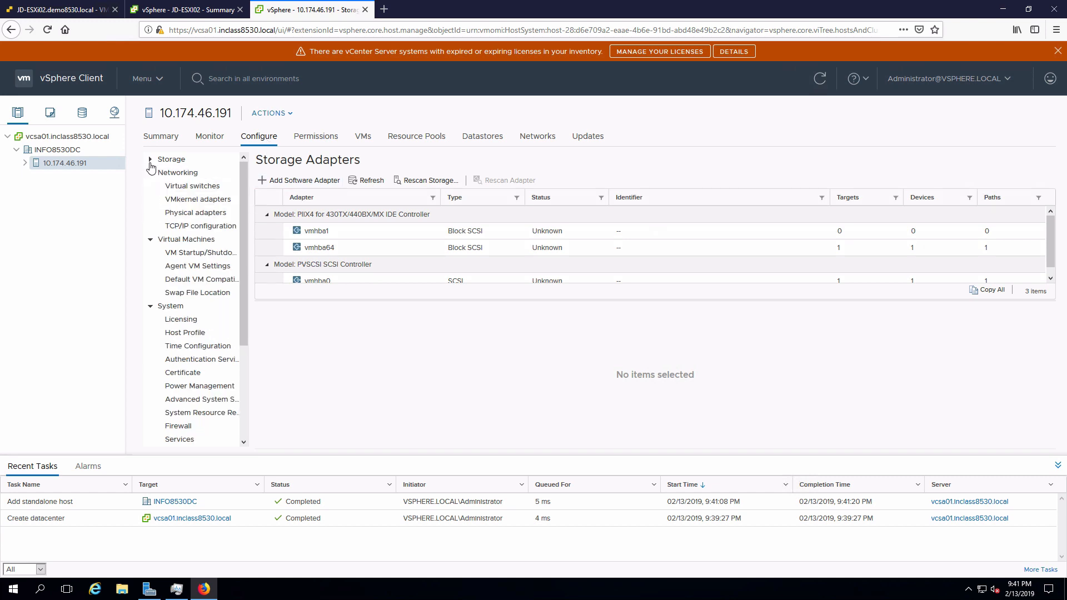
pyautogui.click(178, 172)
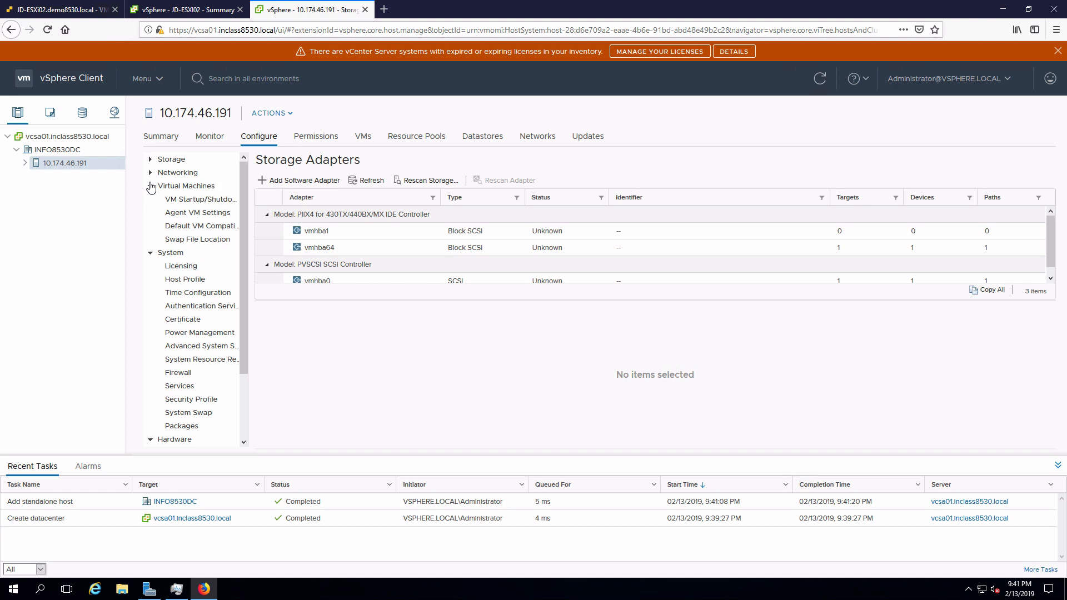
pyautogui.click(150, 186)
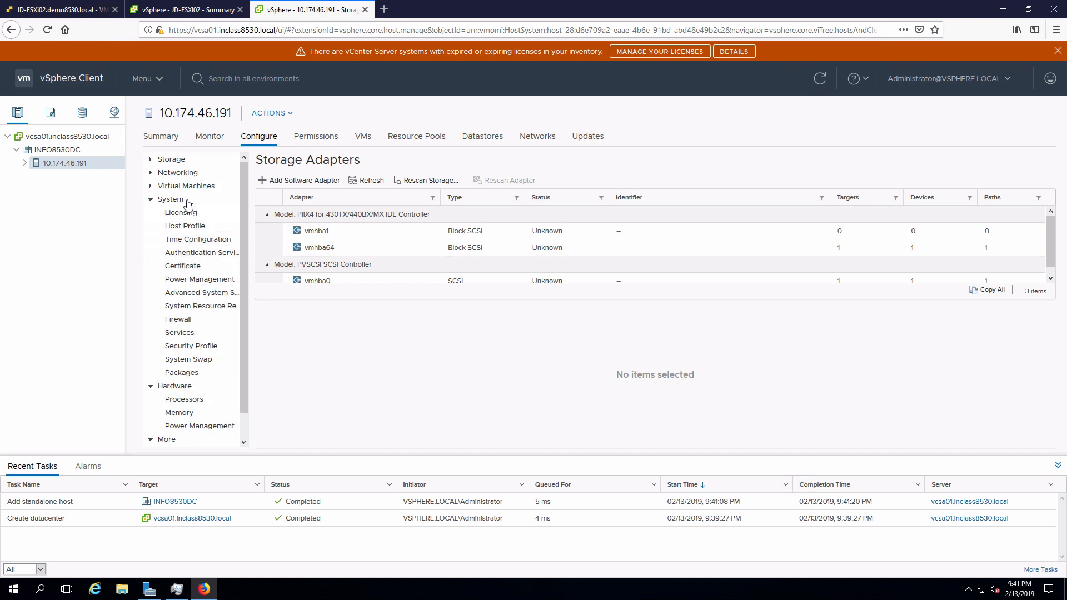
pyautogui.moveTo(170, 199)
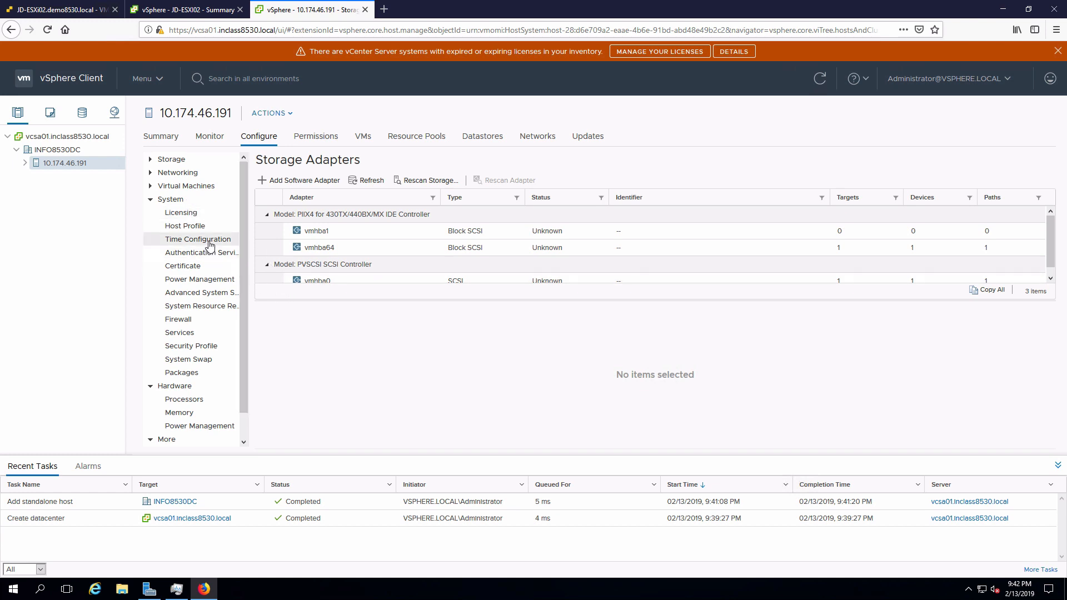
pyautogui.moveTo(315, 310)
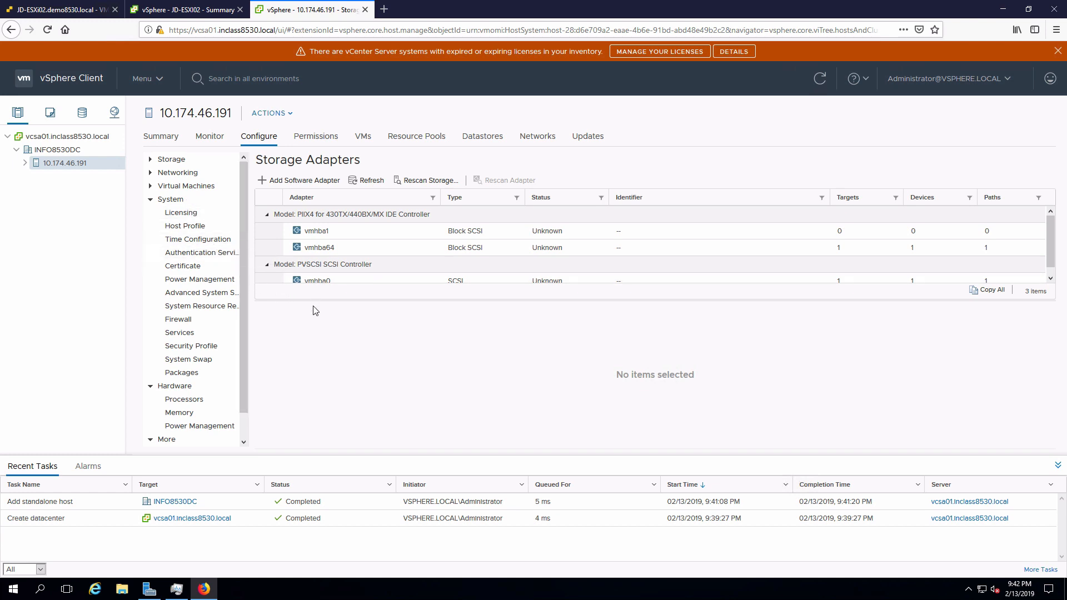
# - Review Authentication Services, Firewall and then the host's Services list under System
pyautogui.click(200, 252)
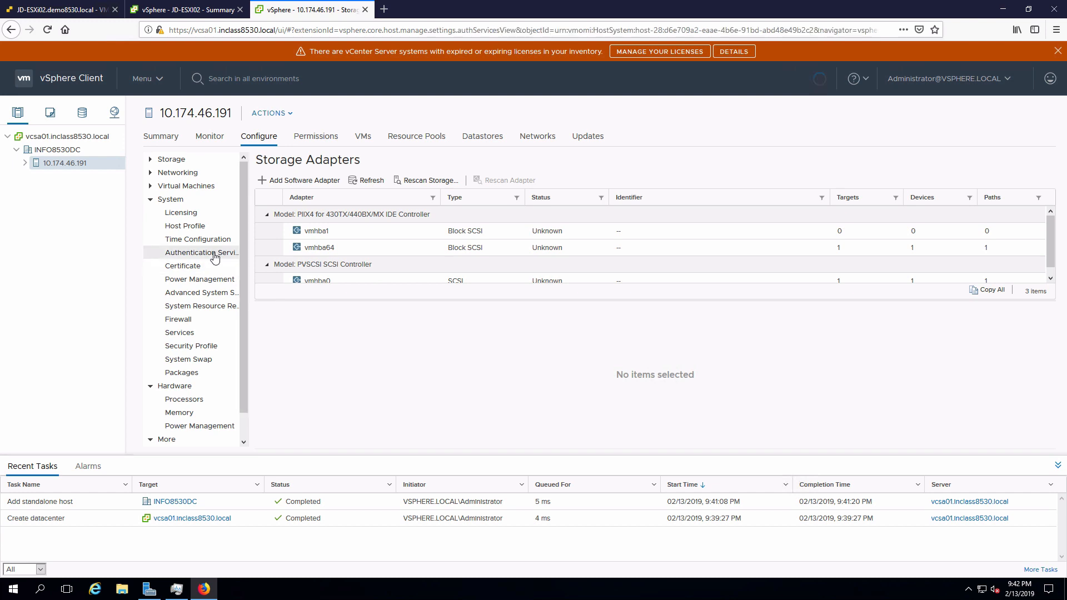
pyautogui.click(201, 252)
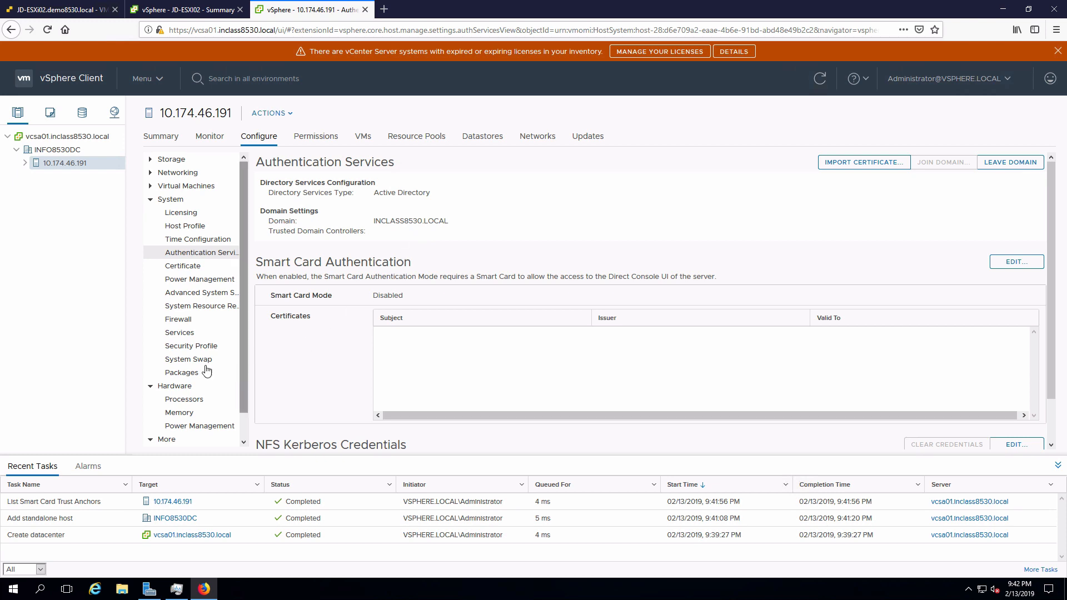
pyautogui.click(177, 319)
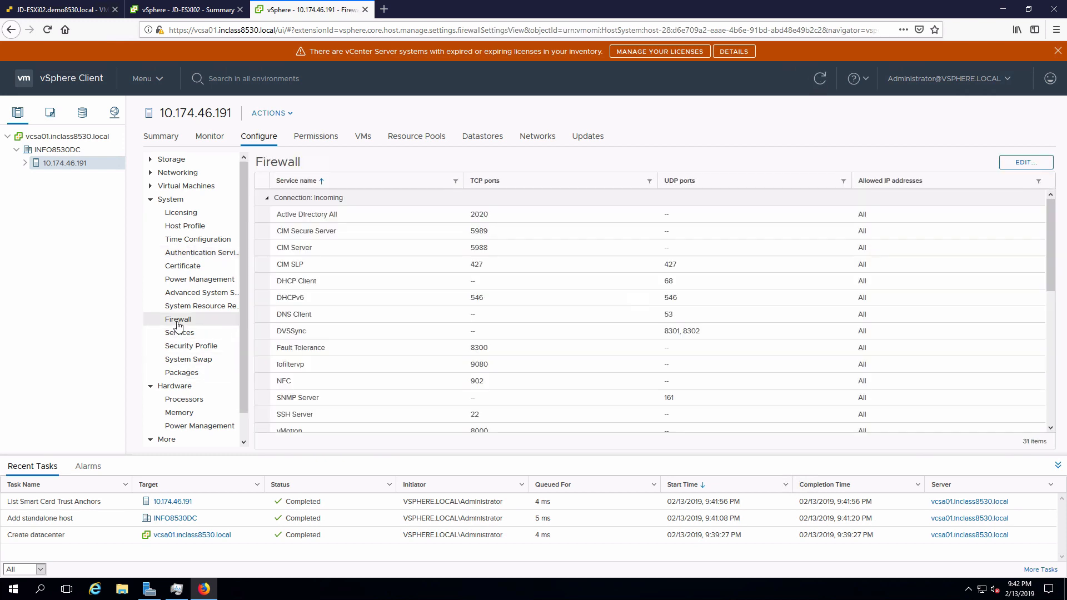
pyautogui.click(179, 332)
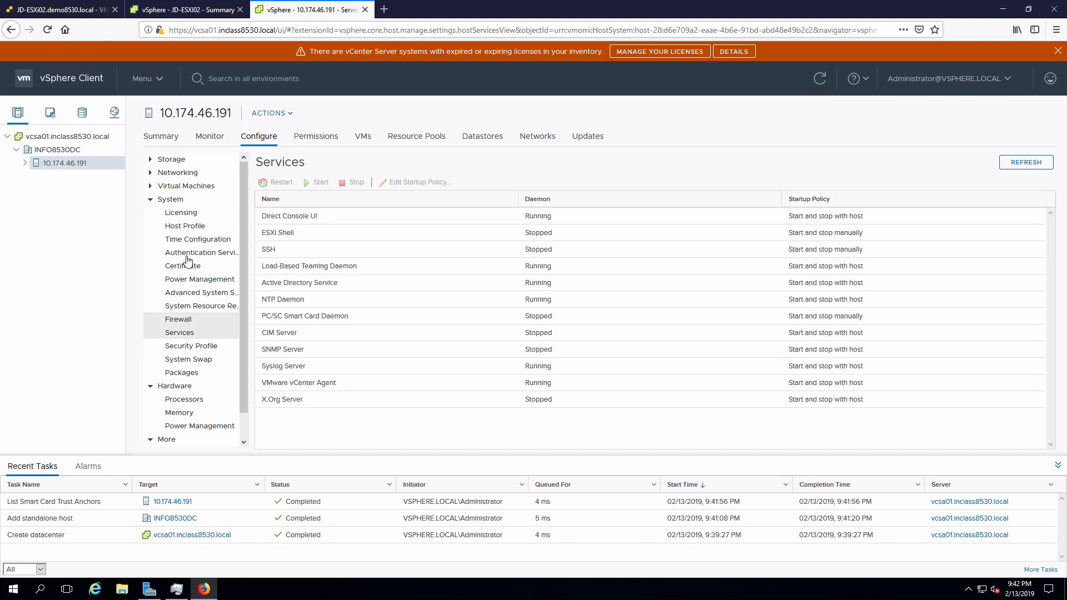
pyautogui.moveTo(190, 346)
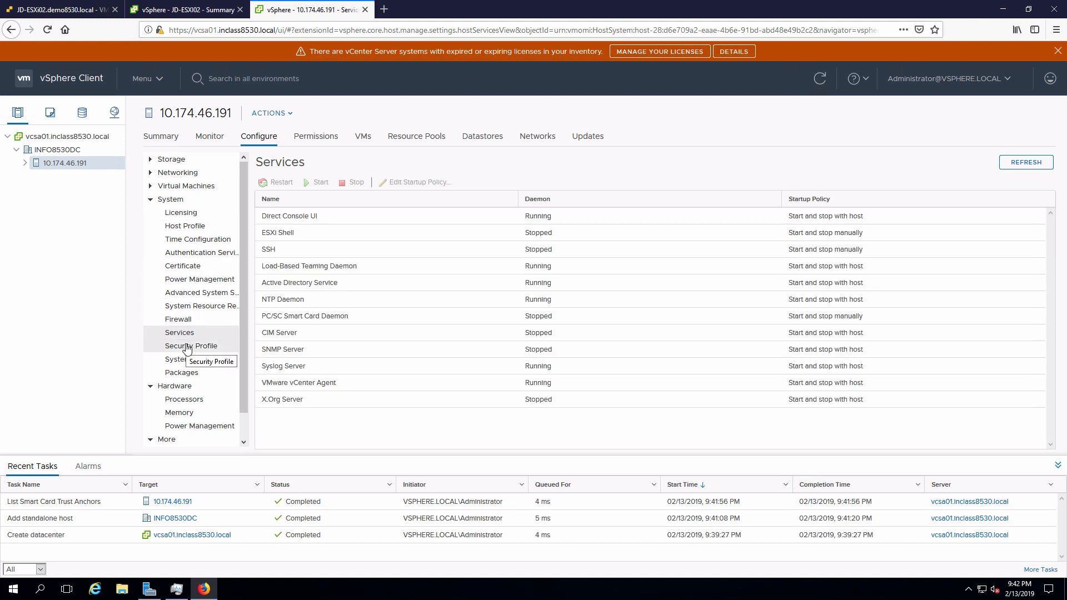